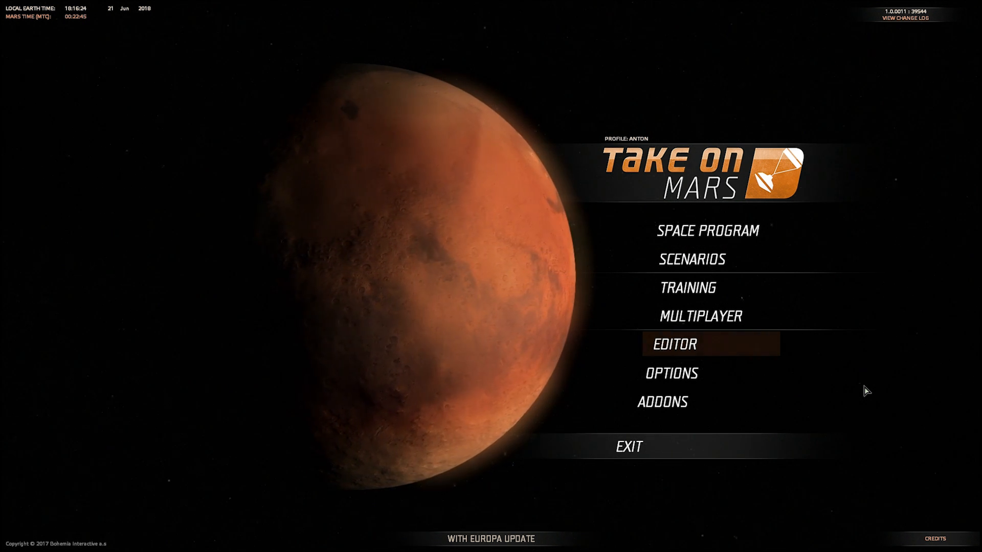
mouse_move(846, 387)
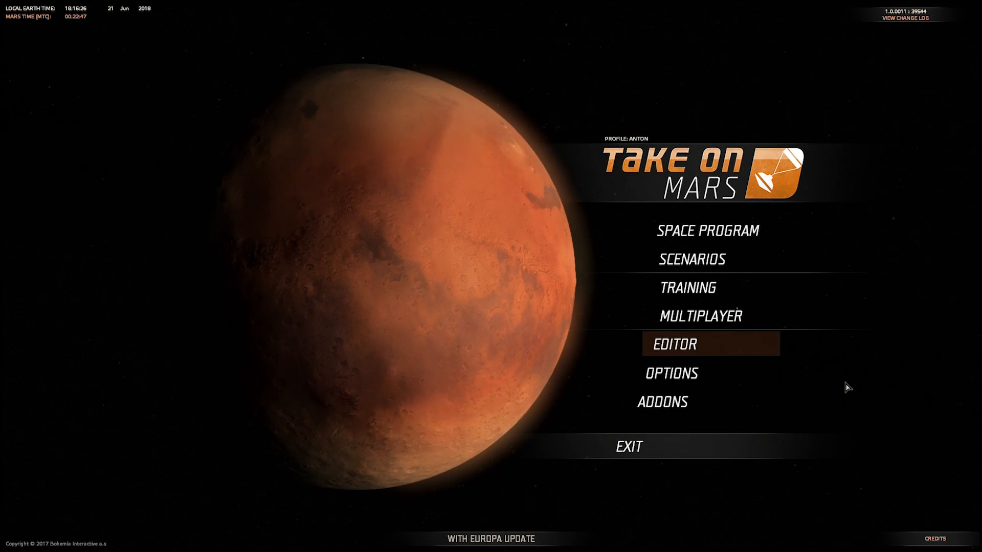
mouse_move(838, 297)
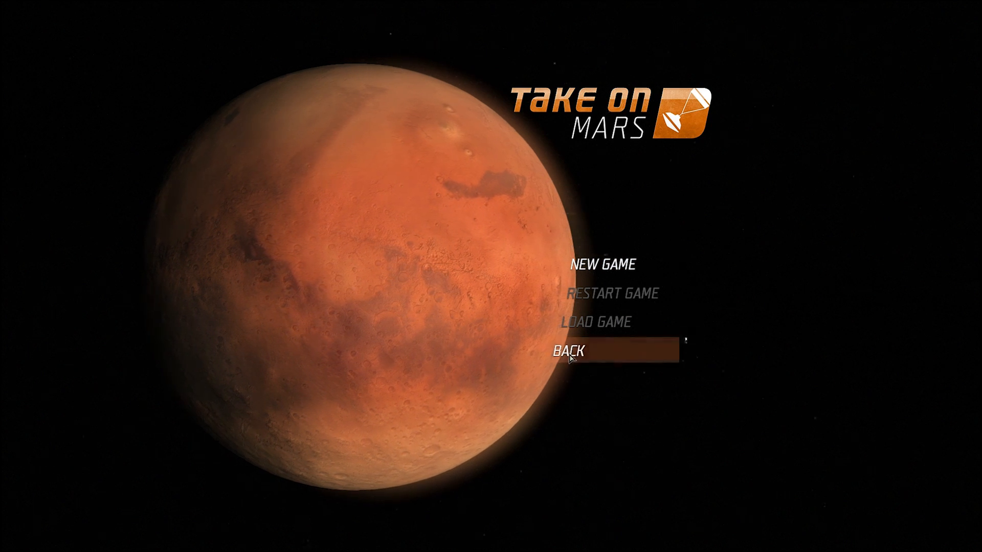
Back out of New Game and start the 09 - EUROPA: An Ocean Below scenario.
click(603, 263)
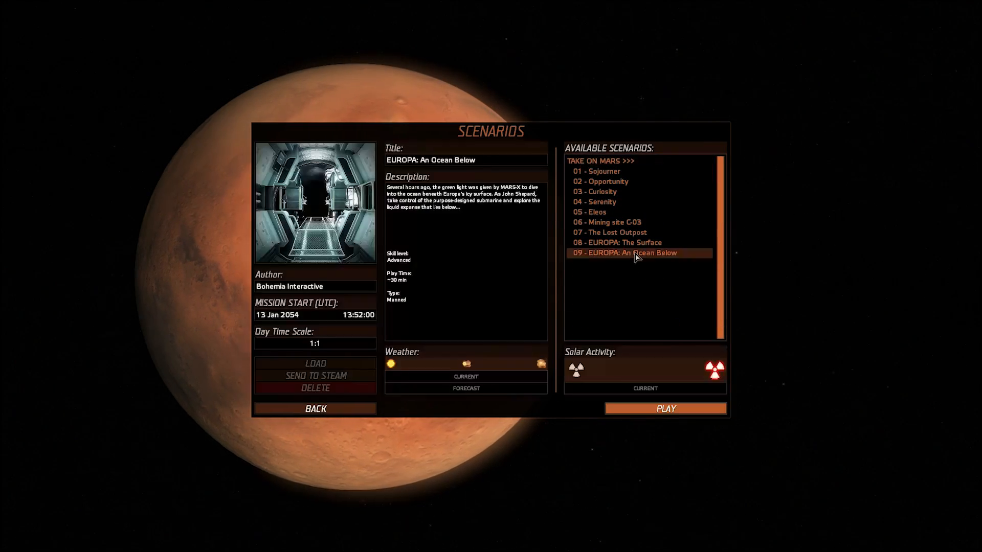
click(665, 408)
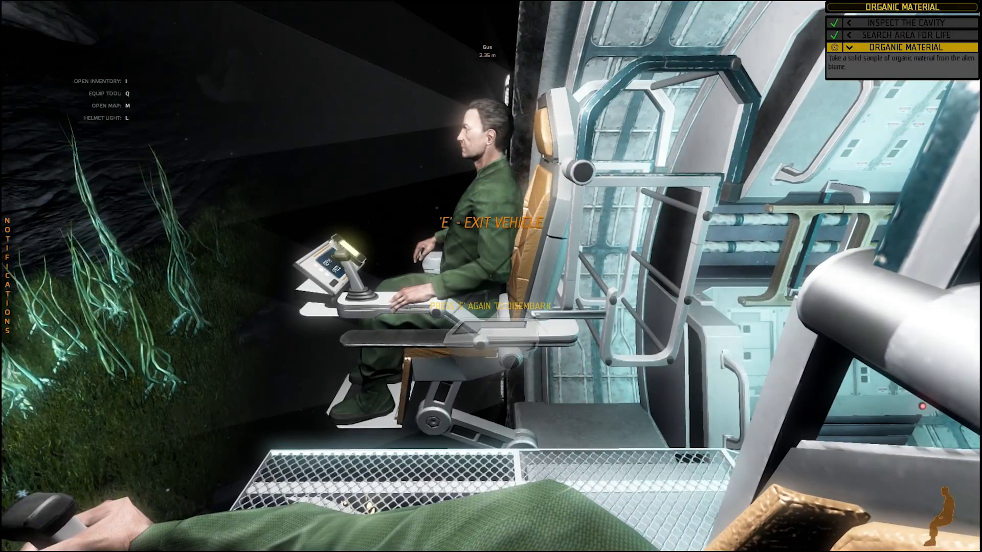
Leave the submarine's pilot seat after reaching the glowing seabed plants.
key(e)
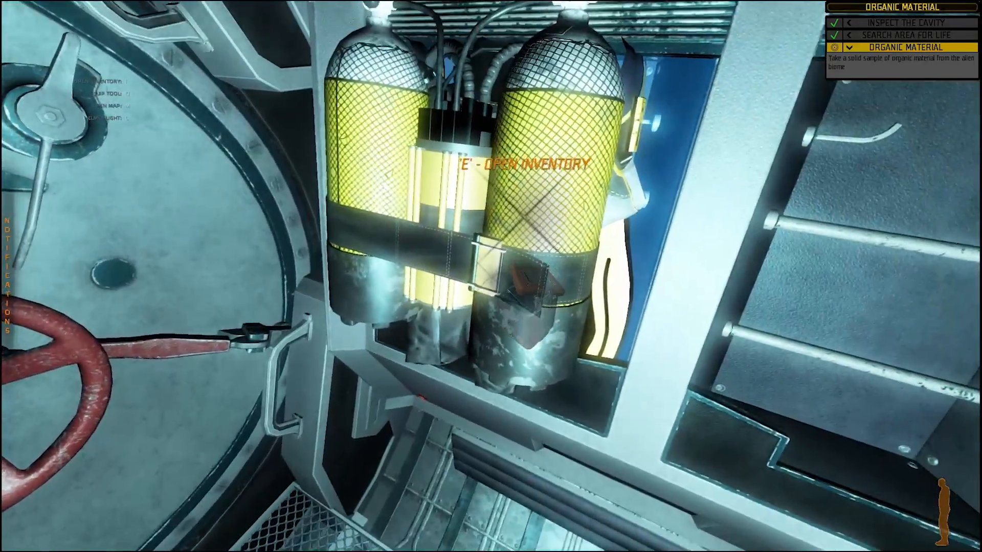
Equip the diving gear from the tanks and open the hatch to the ocean.
key(e)
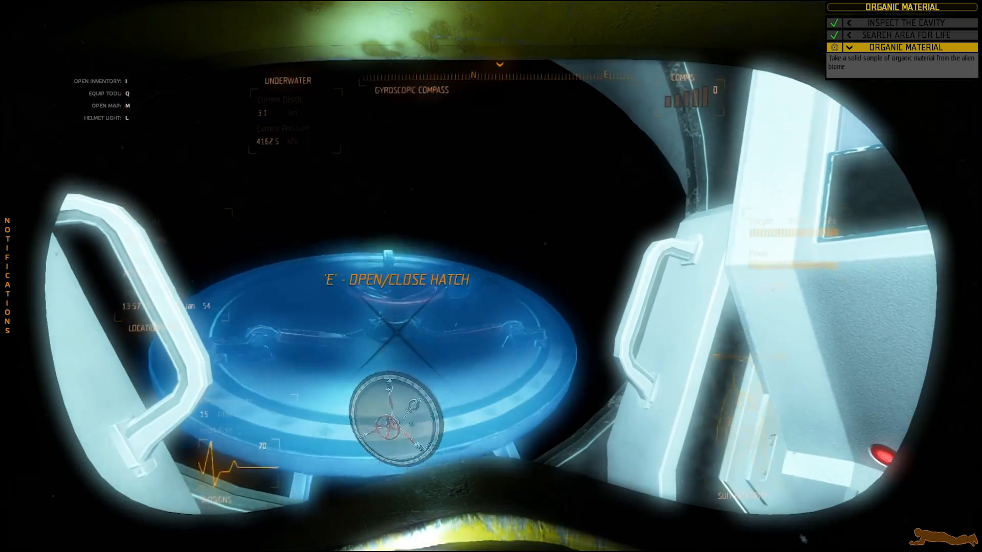
key(e)
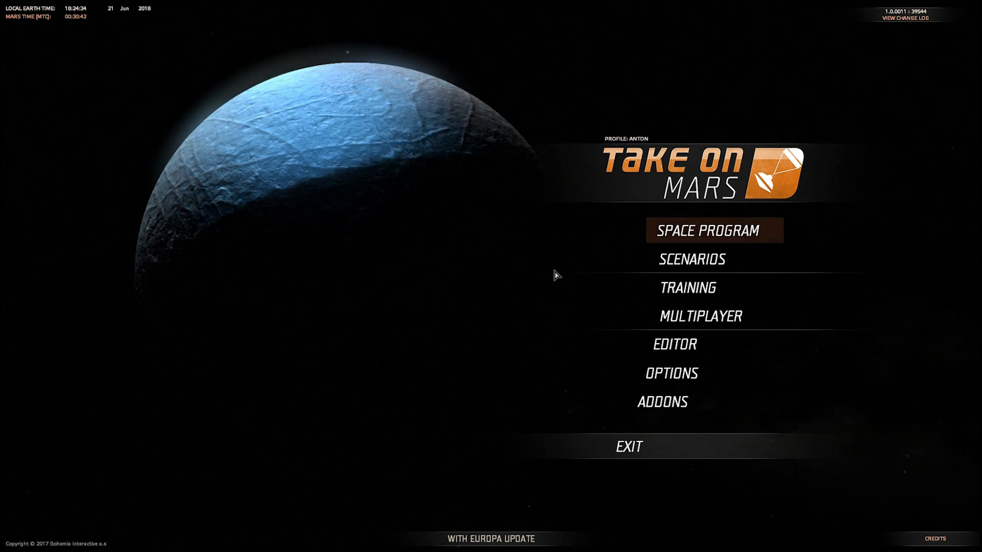
mouse_move(616, 263)
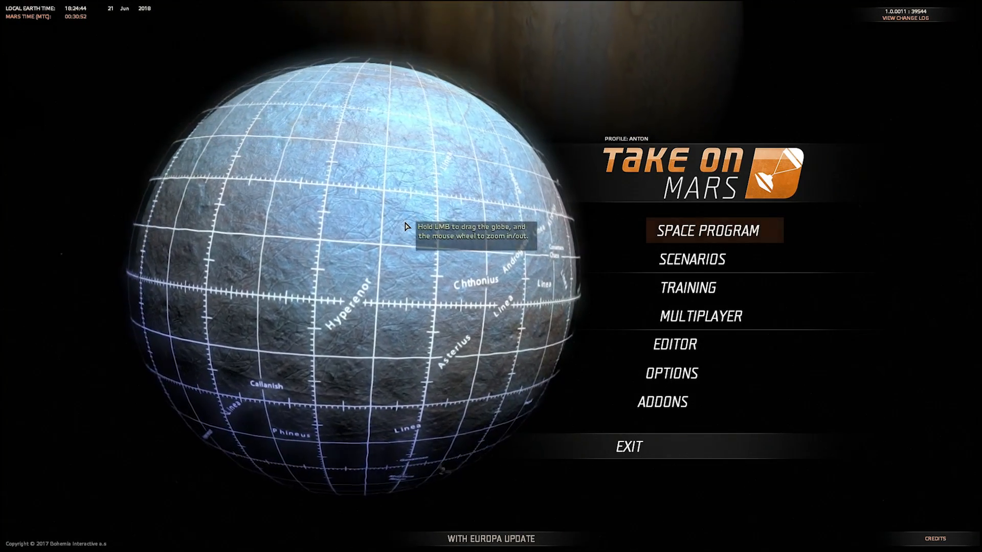
Show the Available Scenarios window from the main menu.
click(690, 260)
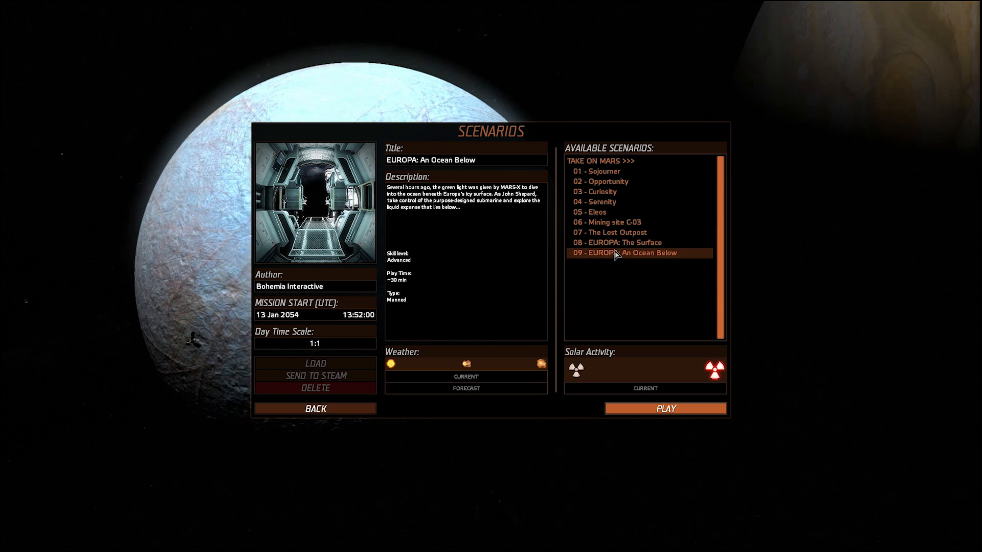
Select 08 - EUROPA: The Surface and launch it with PLAY.
click(616, 242)
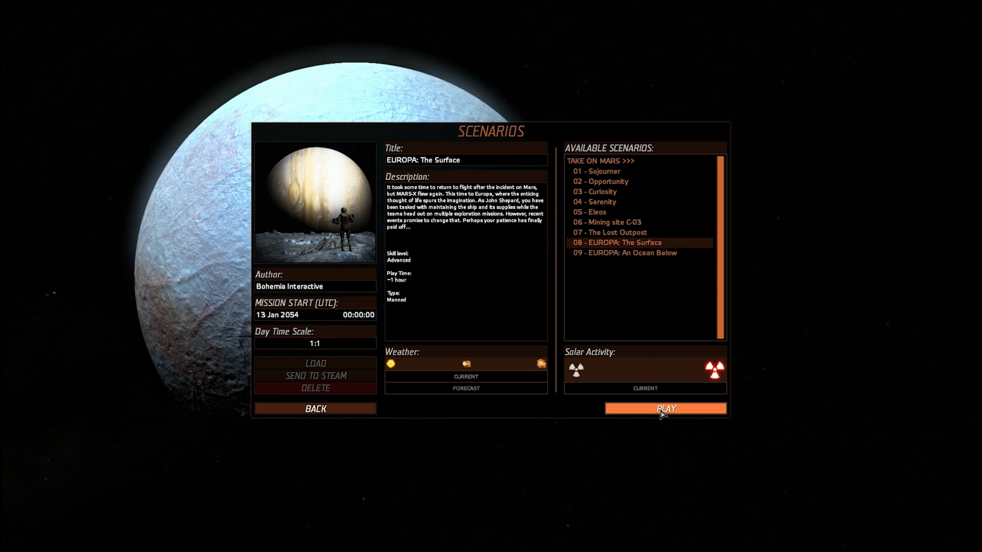
click(664, 408)
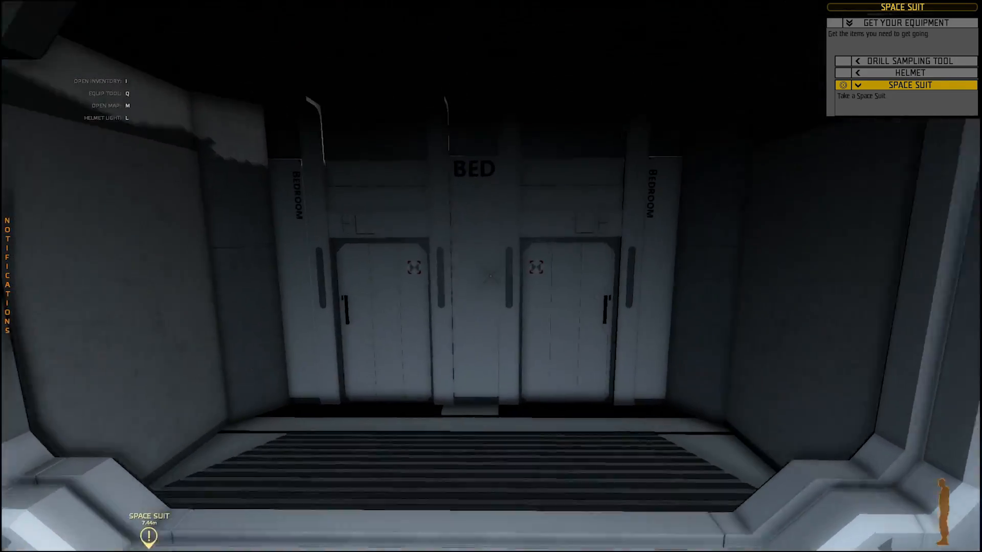
mouse_move(491, 276)
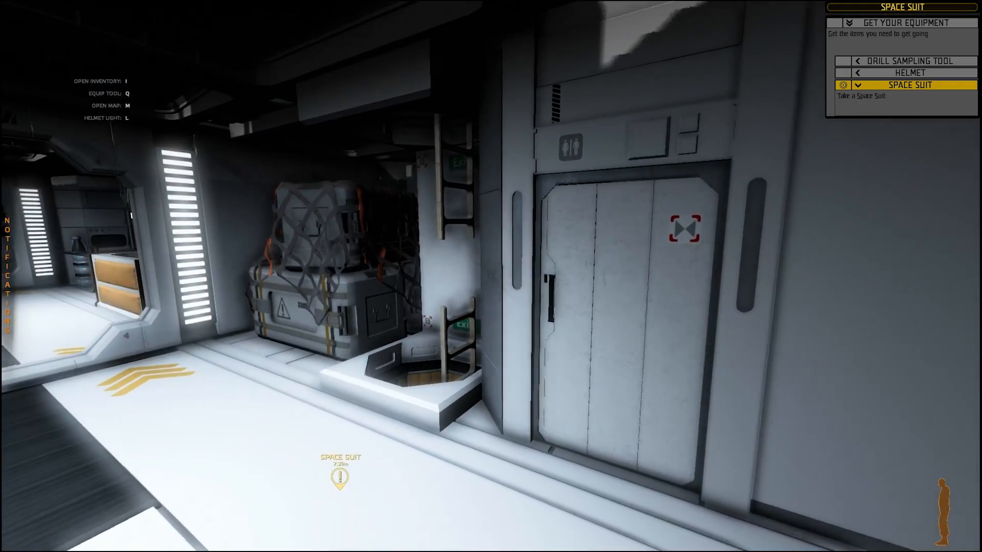